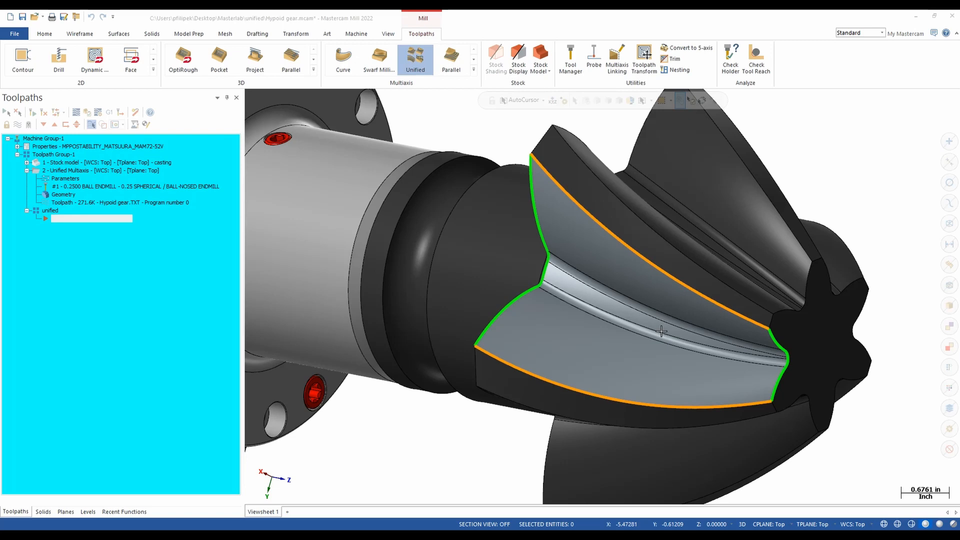
pyautogui.moveTo(608, 299)
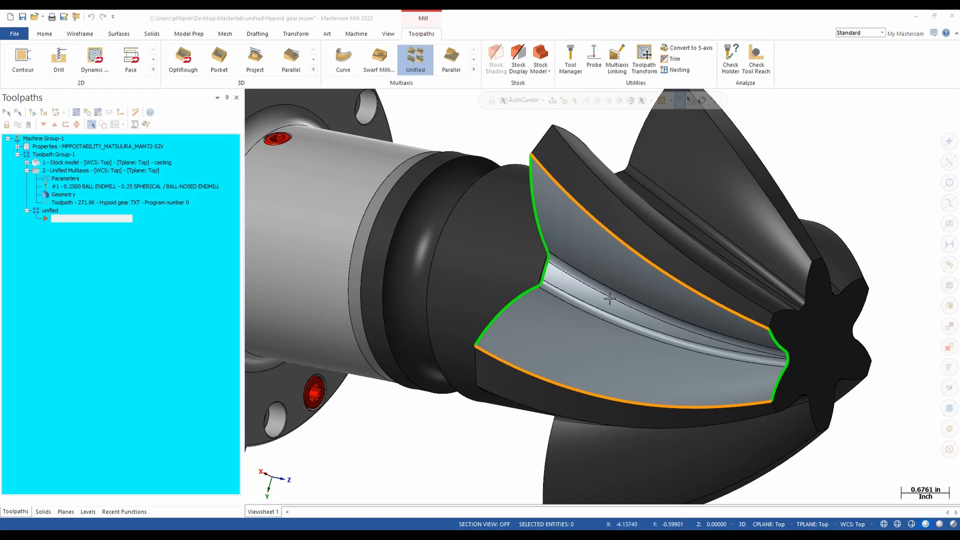
pyautogui.moveTo(599, 335)
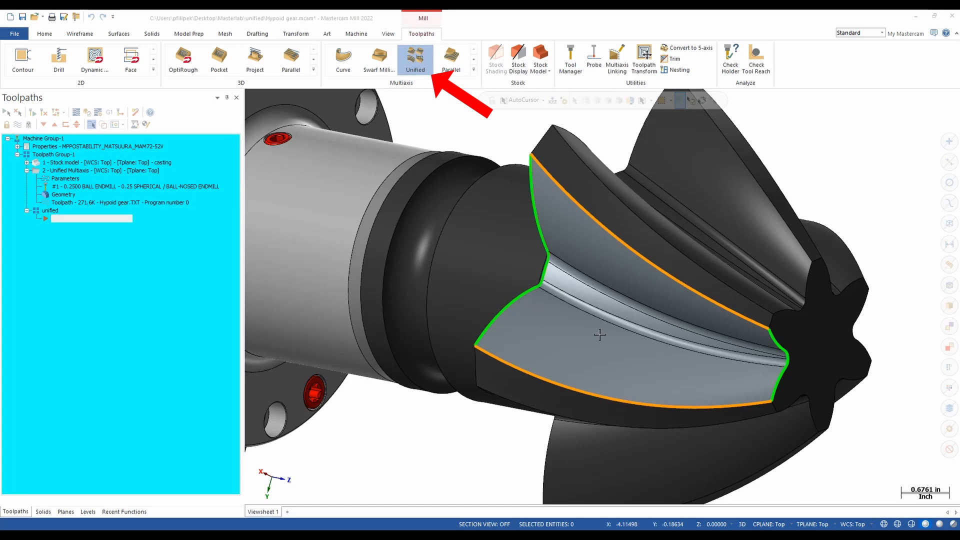
pyautogui.moveTo(414, 59)
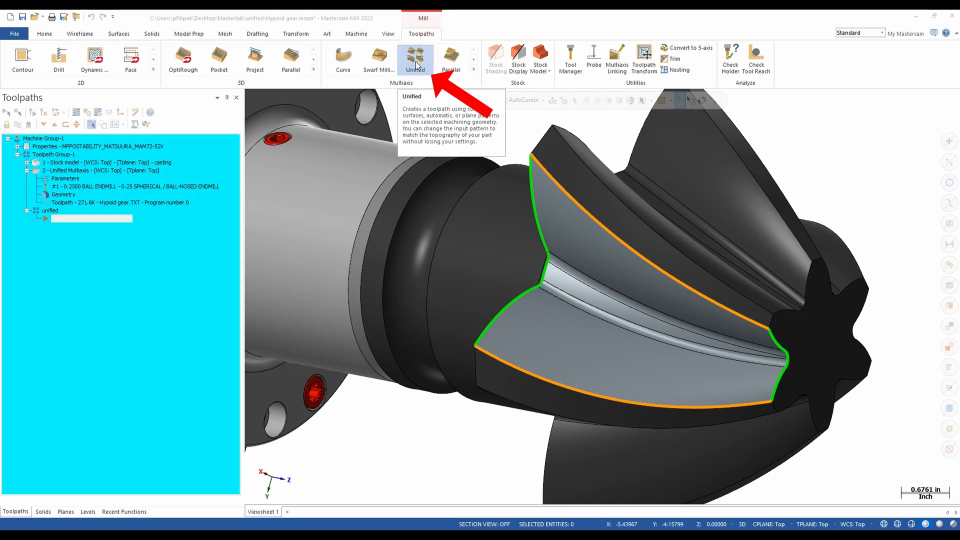
# - Create a Unified Multiaxis toolpath and open its settings with the 0.25 ball-nosed endmill
pyautogui.click(414, 59)
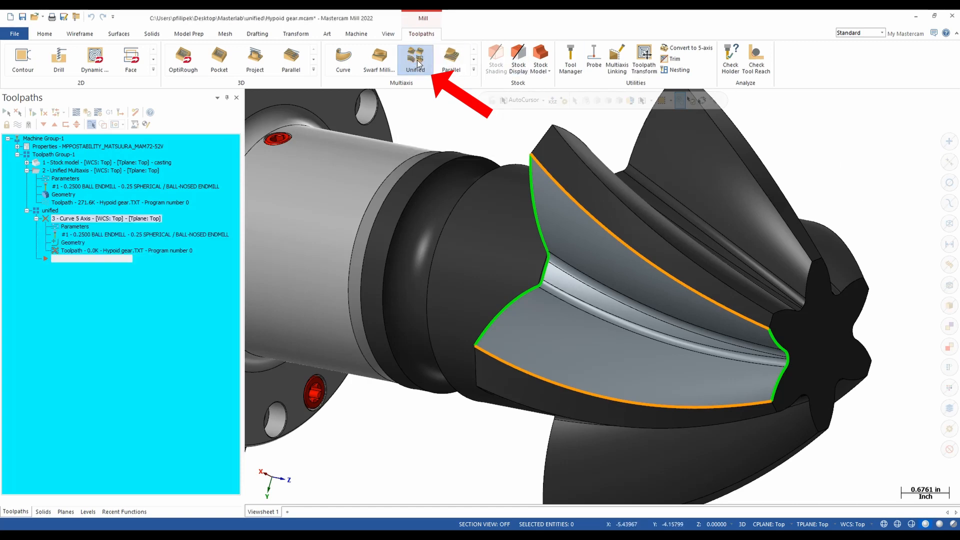
pyautogui.click(414, 58)
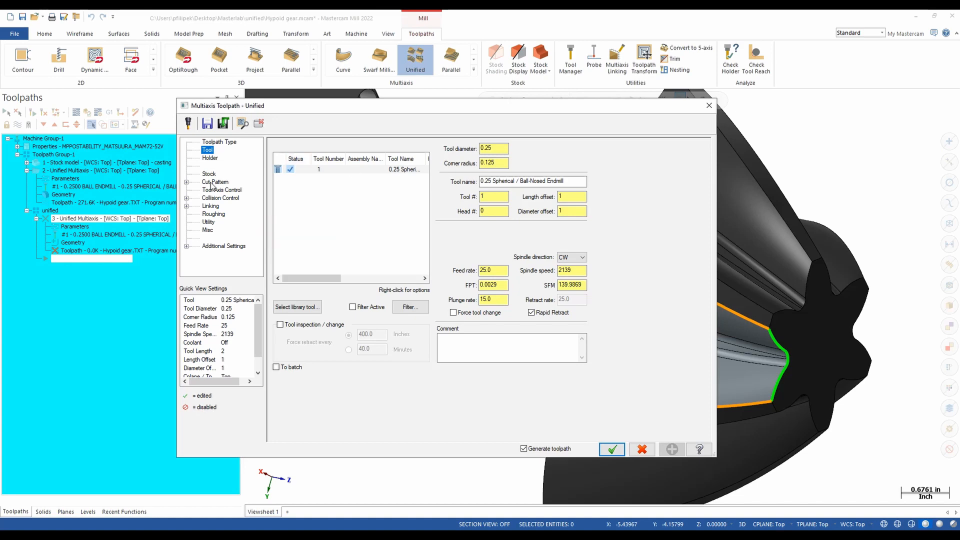
# - Show the Cut Pattern page of the Unified toolpath settings
pyautogui.click(215, 182)
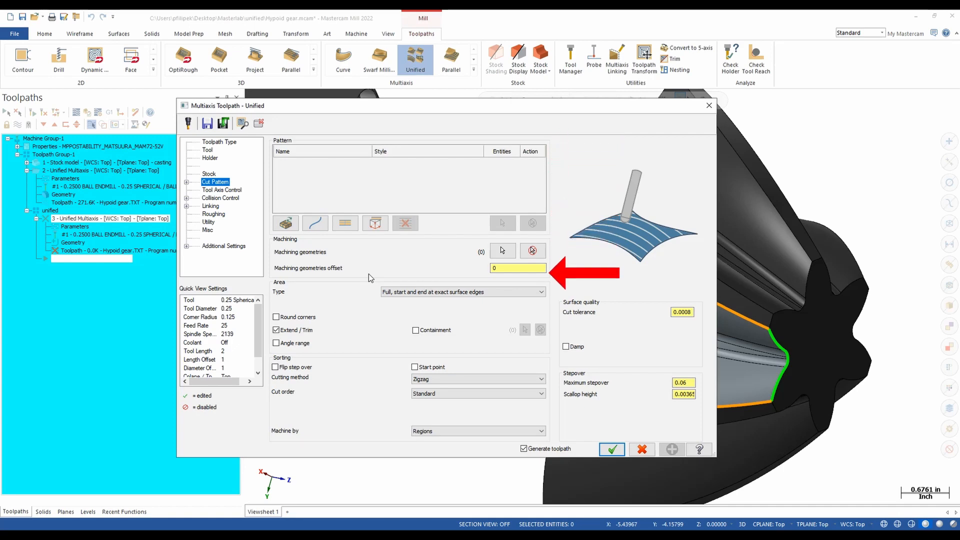
pyautogui.moveTo(286, 222)
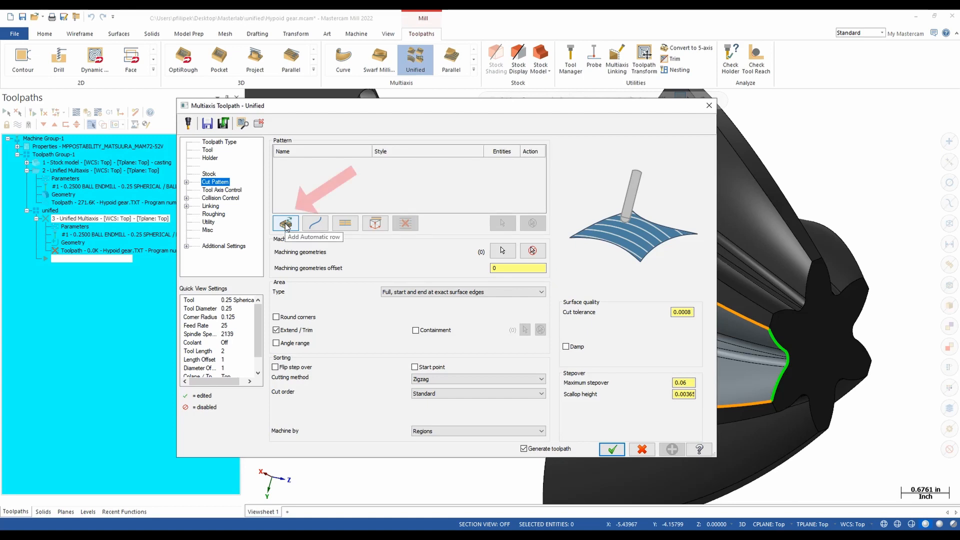
pyautogui.moveTo(314, 222)
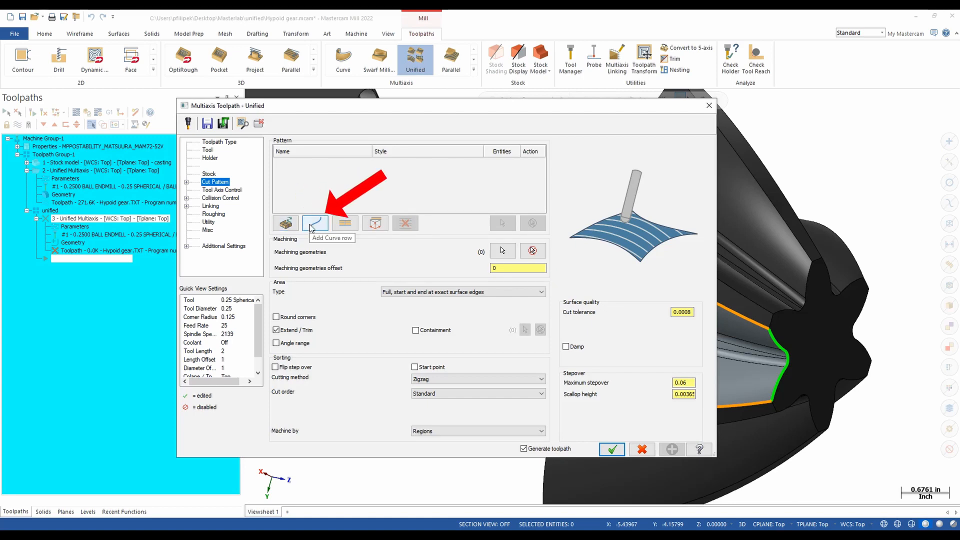
pyautogui.moveTo(344, 223)
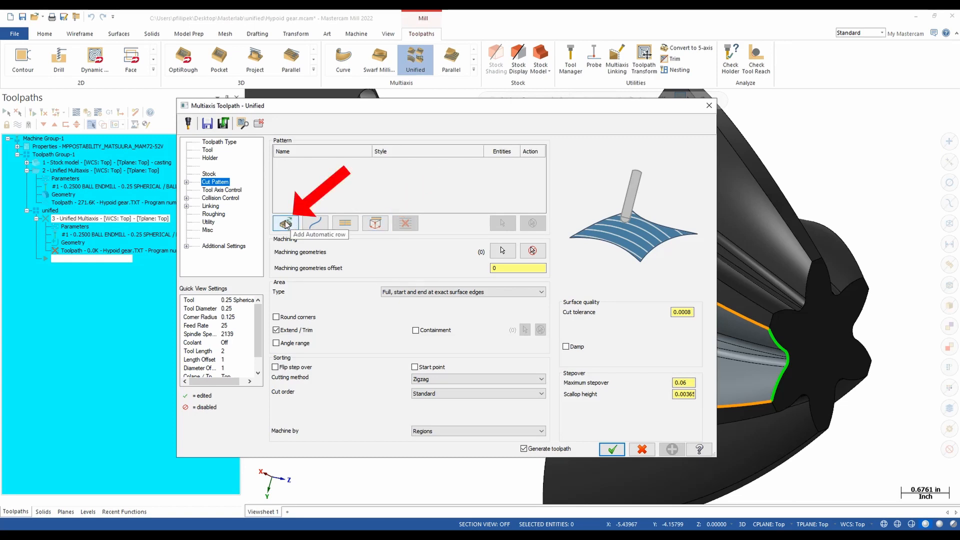
# - Add an automatic Machining boundary - Parallel pattern over five tooth surfaces and generate
pyautogui.click(284, 222)
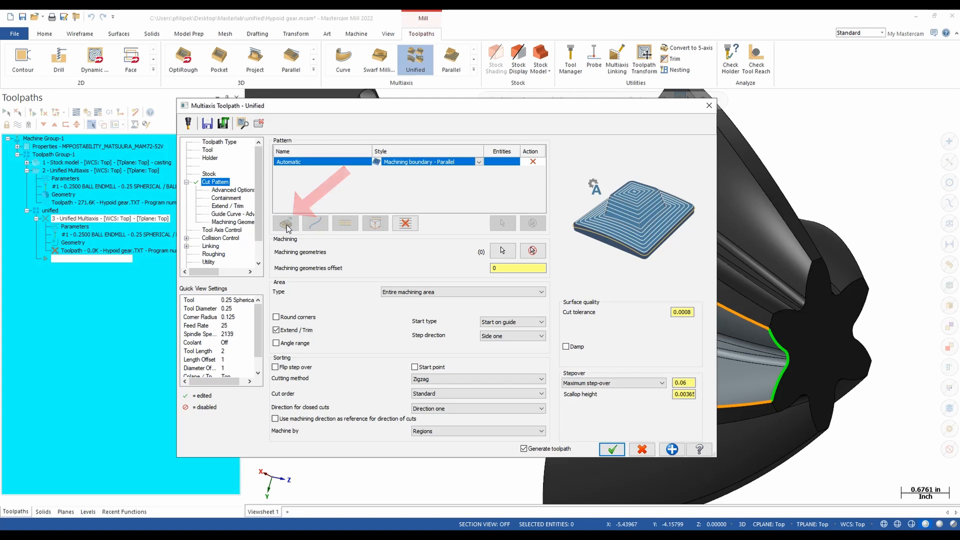
pyautogui.click(479, 161)
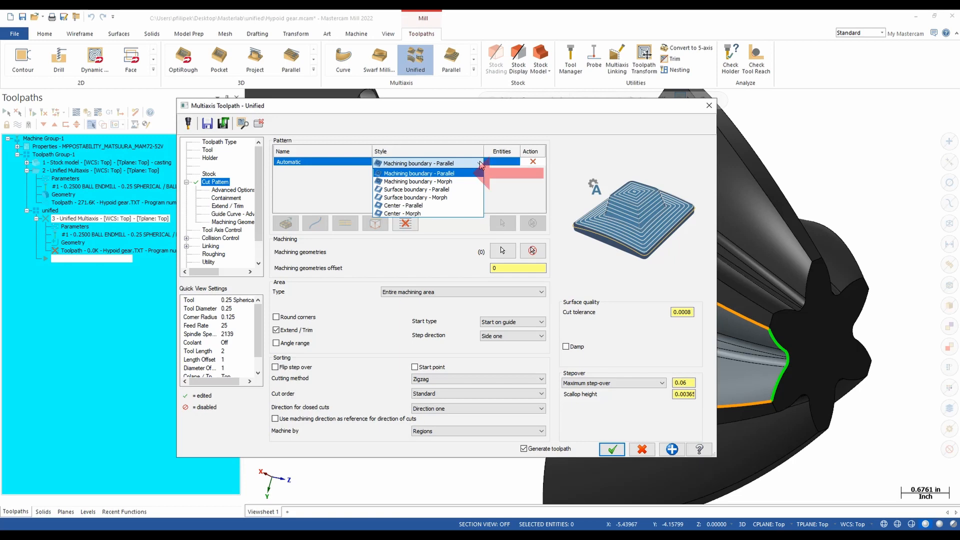
pyautogui.click(419, 172)
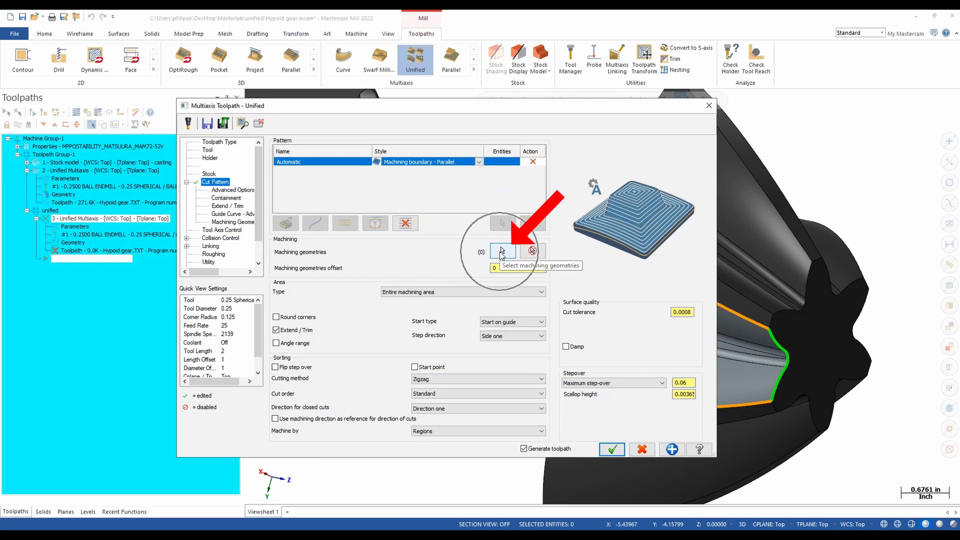
pyautogui.click(501, 251)
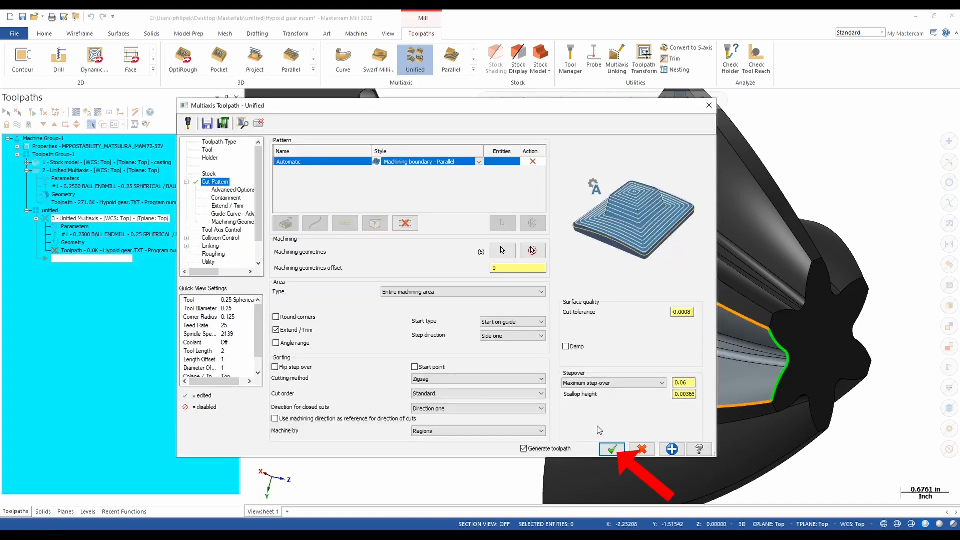
pyautogui.click(611, 449)
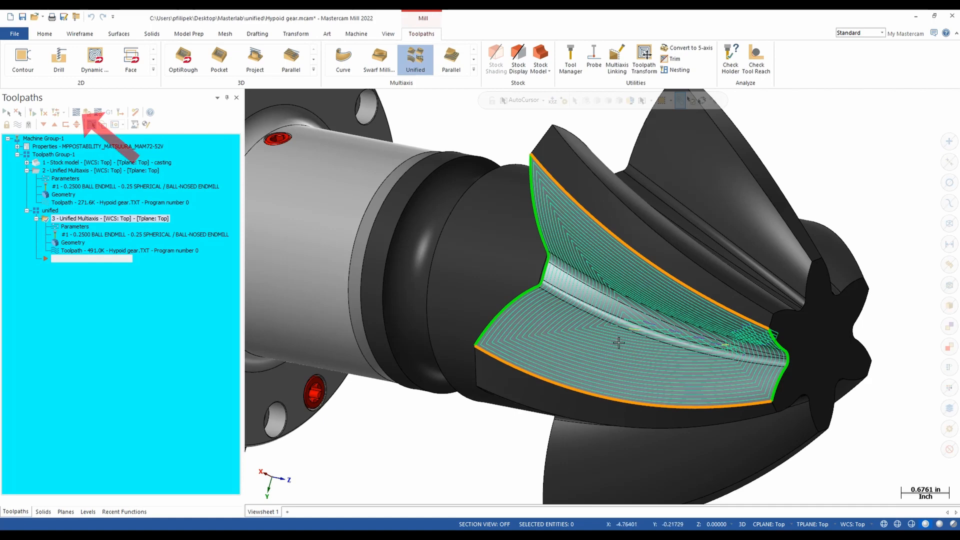
pyautogui.click(98, 111)
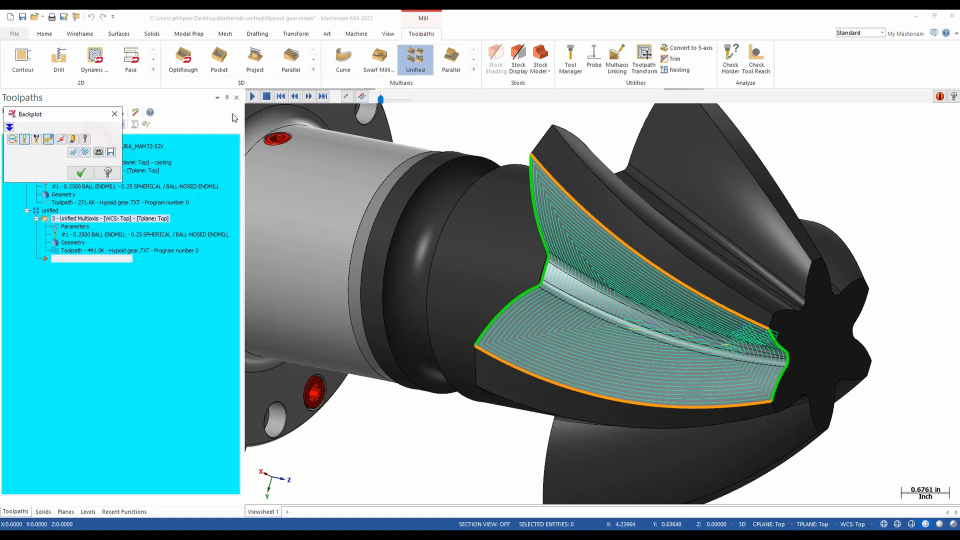
pyautogui.click(251, 96)
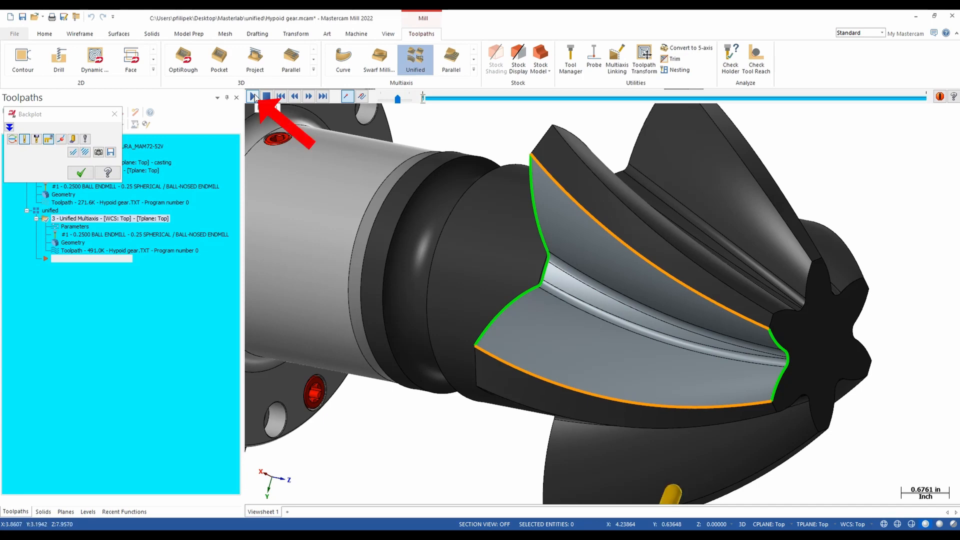
pyautogui.click(253, 96)
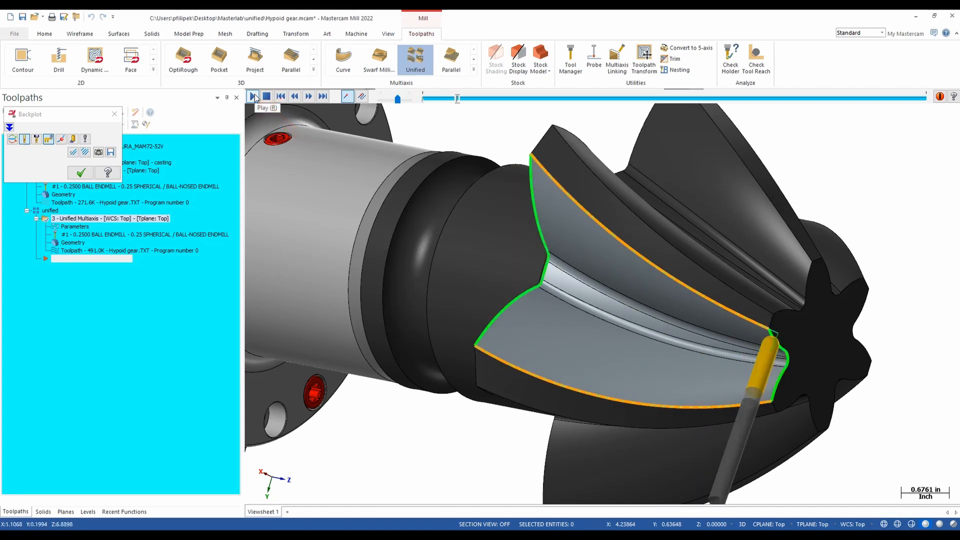
pyautogui.click(254, 96)
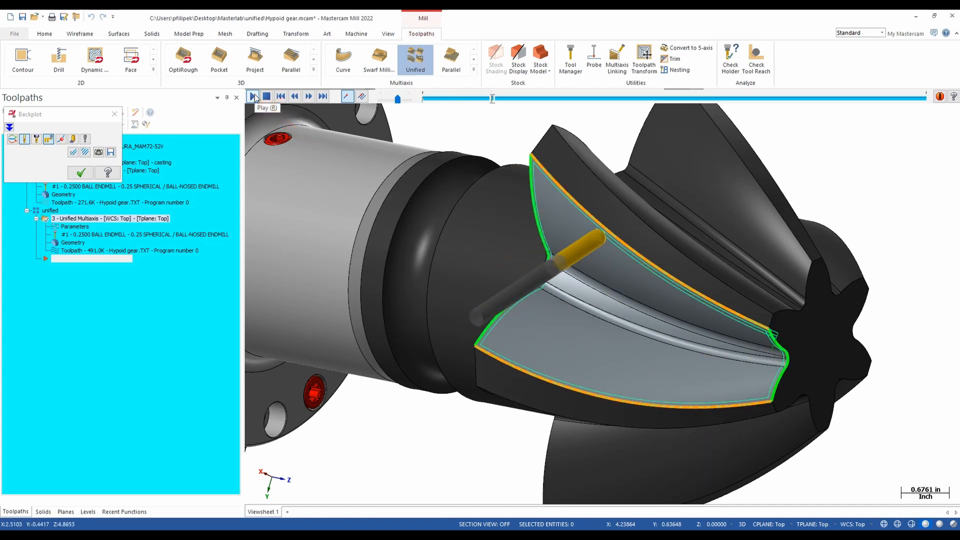
pyautogui.click(253, 96)
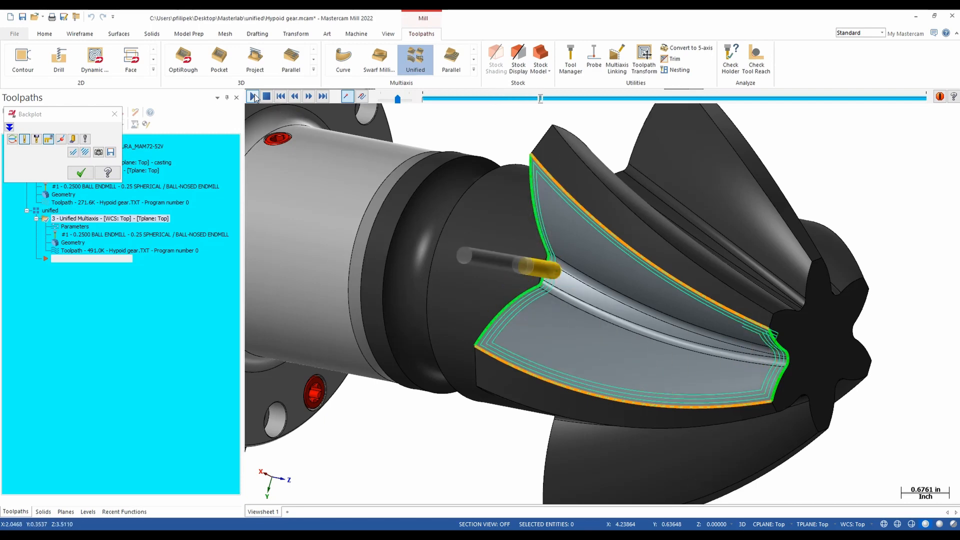
pyautogui.click(253, 96)
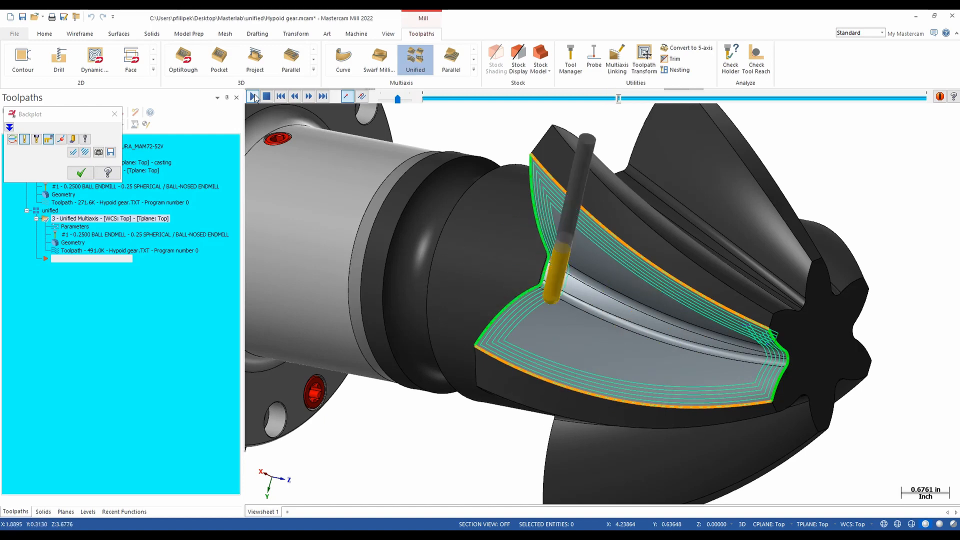
pyautogui.click(253, 96)
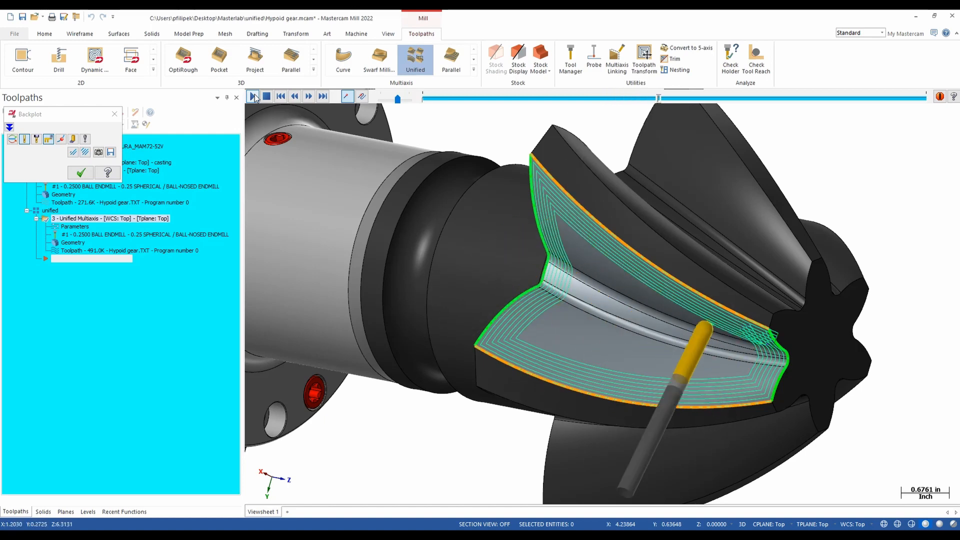
pyautogui.click(254, 96)
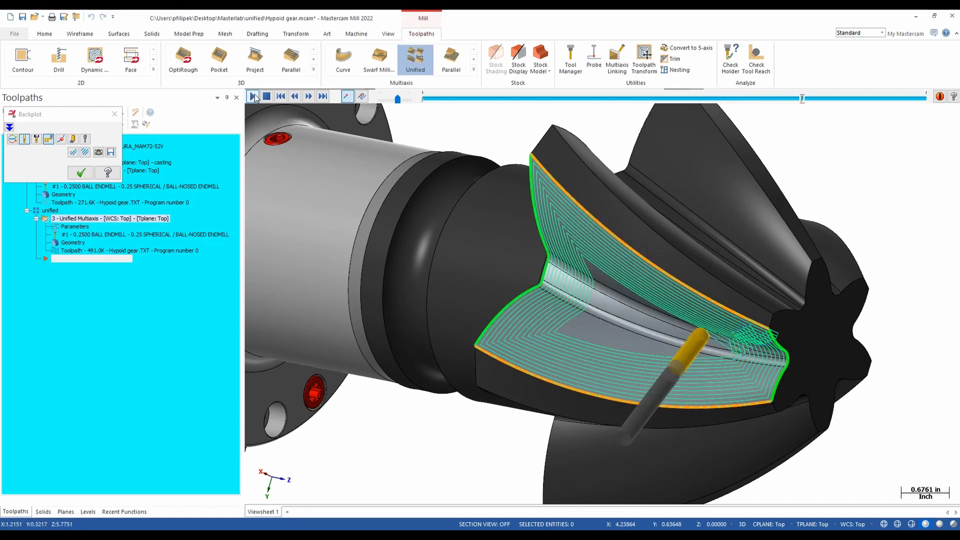
pyautogui.click(252, 96)
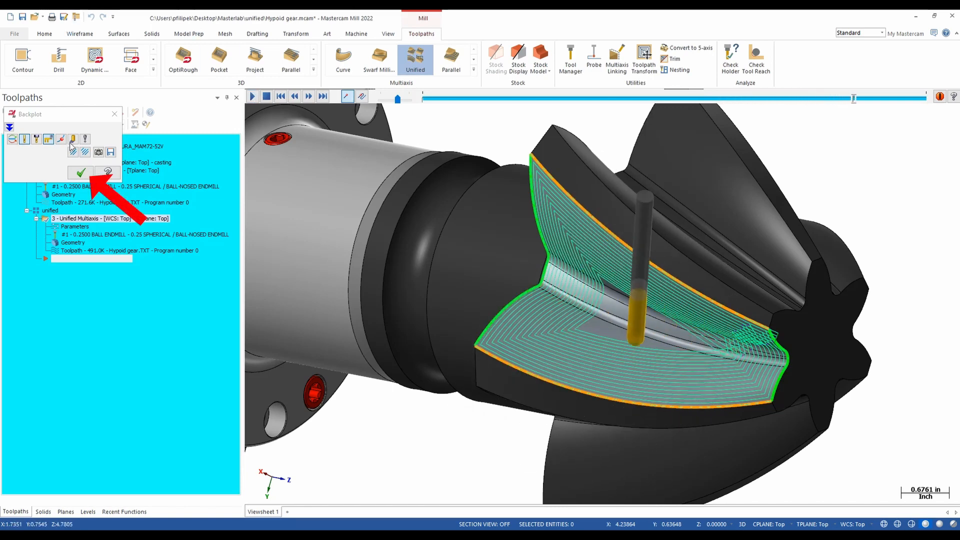
pyautogui.click(80, 172)
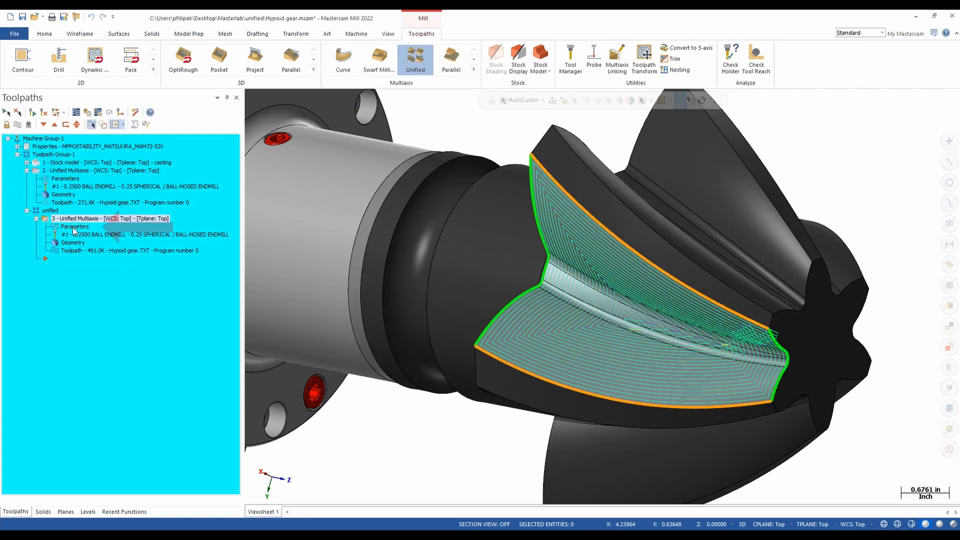
# - Reopen the Unified toolpath and add a curve pattern row with a Morph style
pyautogui.doubleClick(74, 226)
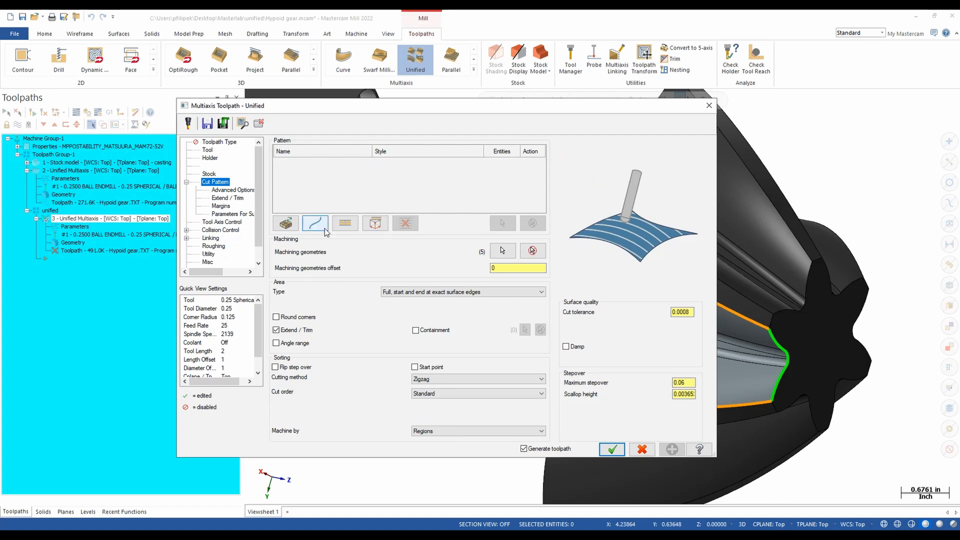
pyautogui.click(315, 222)
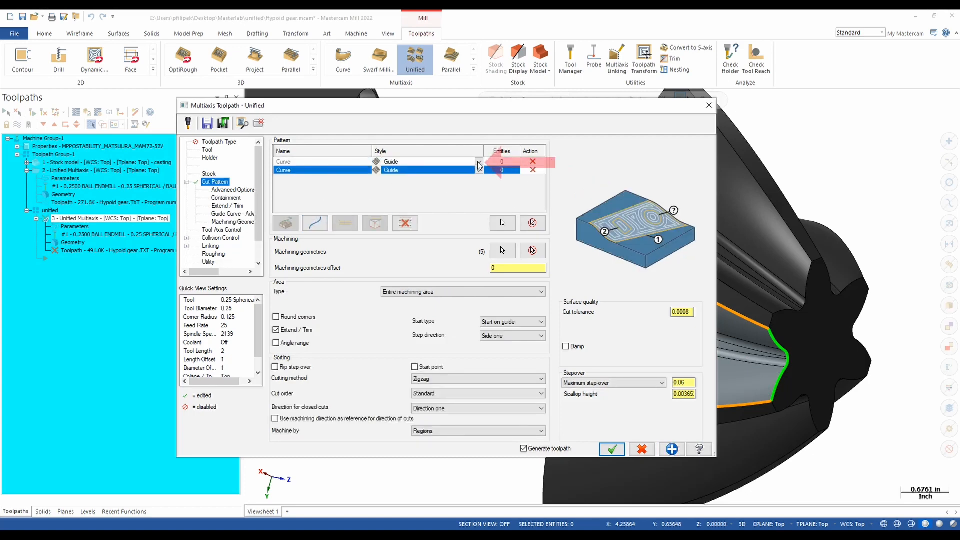
pyautogui.click(478, 163)
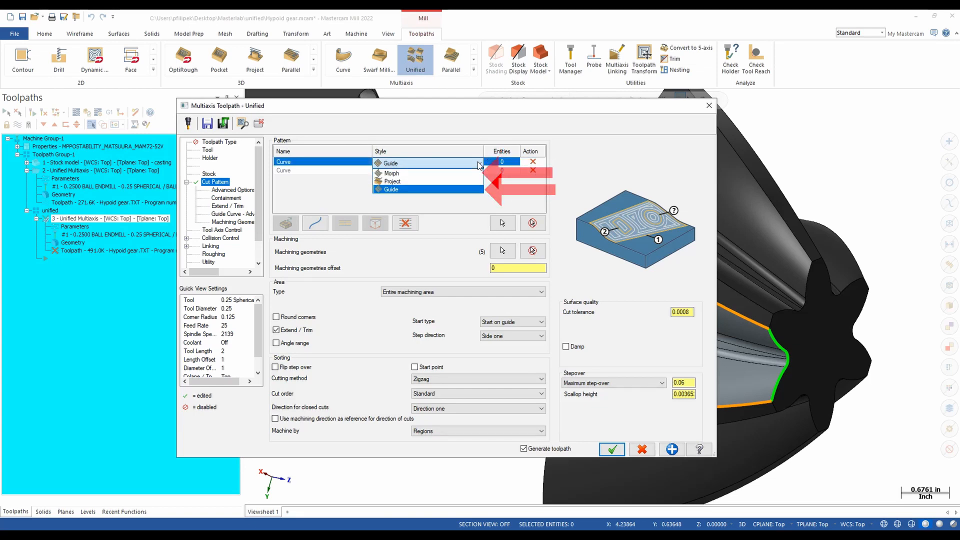
pyautogui.click(390, 173)
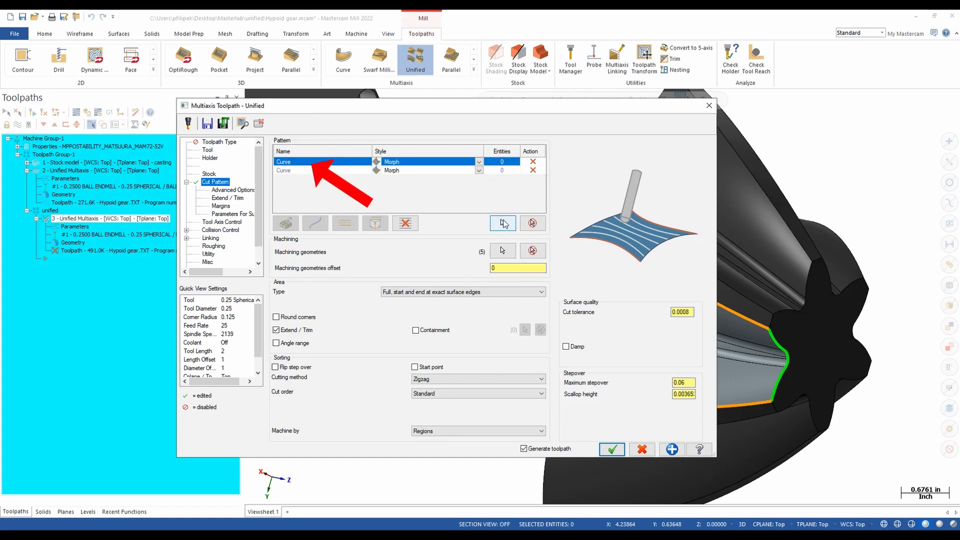
# - Chain the tooth edge as the Morph curve and regenerate the toolpath
pyautogui.click(502, 222)
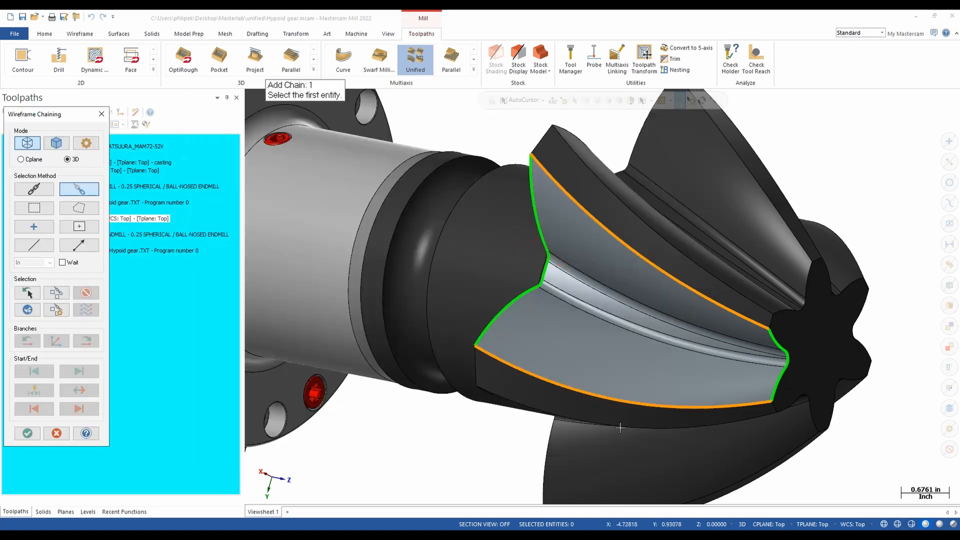
pyautogui.click(619, 404)
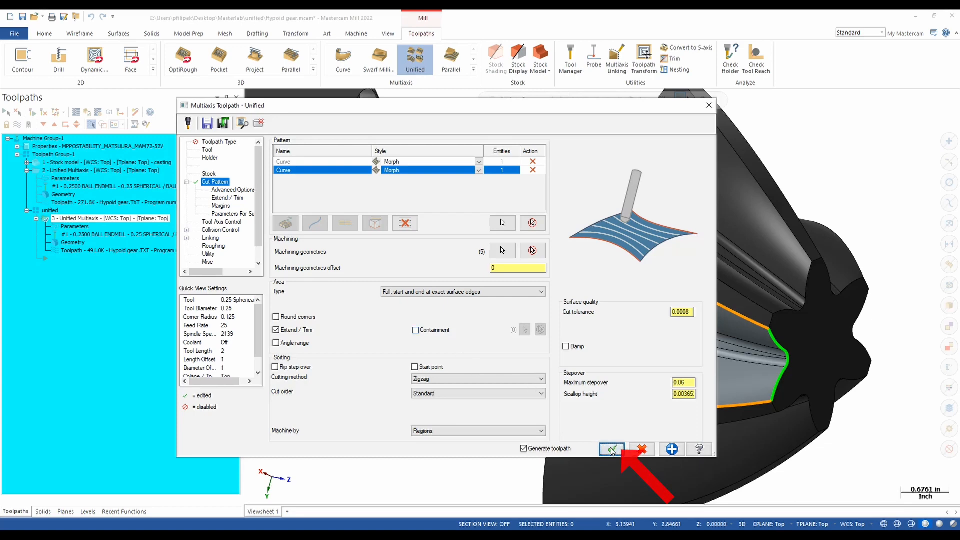
pyautogui.click(611, 449)
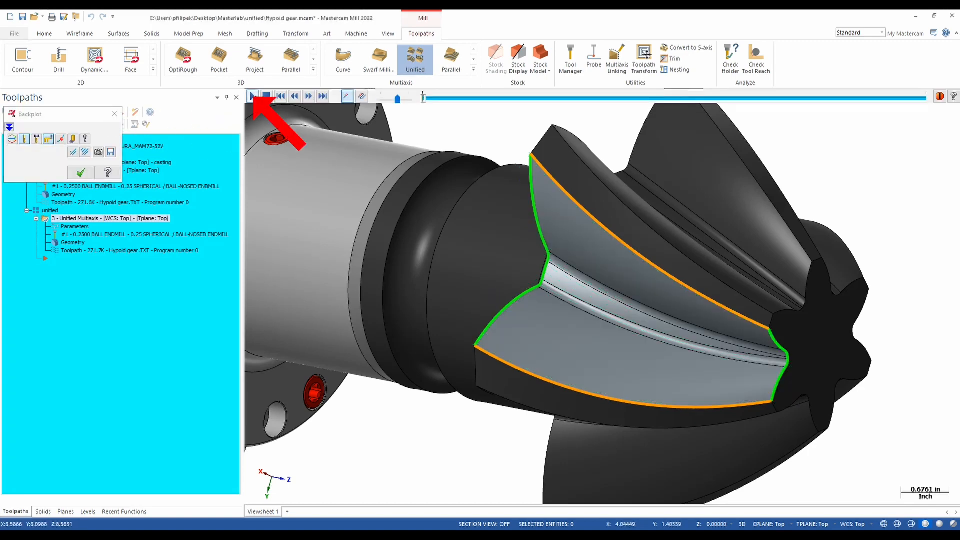
pyautogui.click(253, 95)
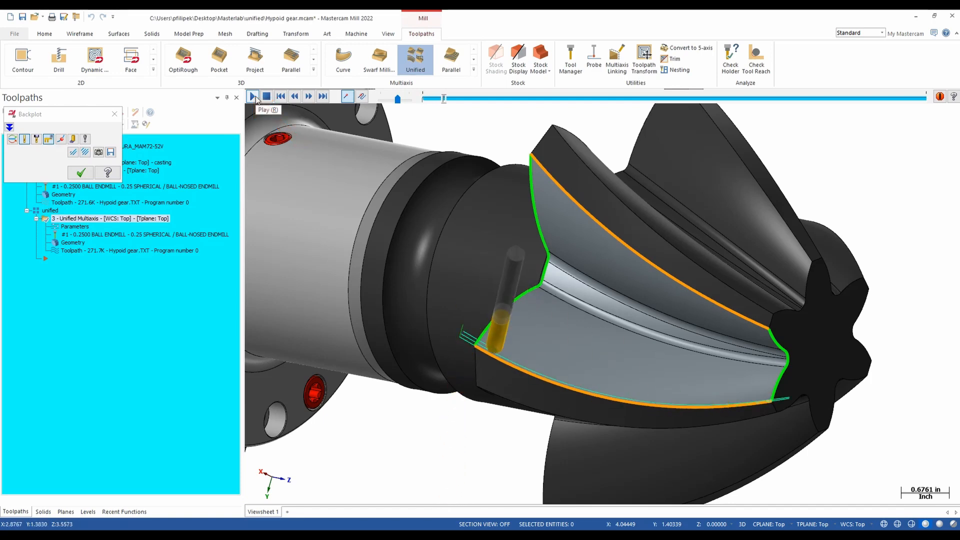
pyautogui.click(252, 96)
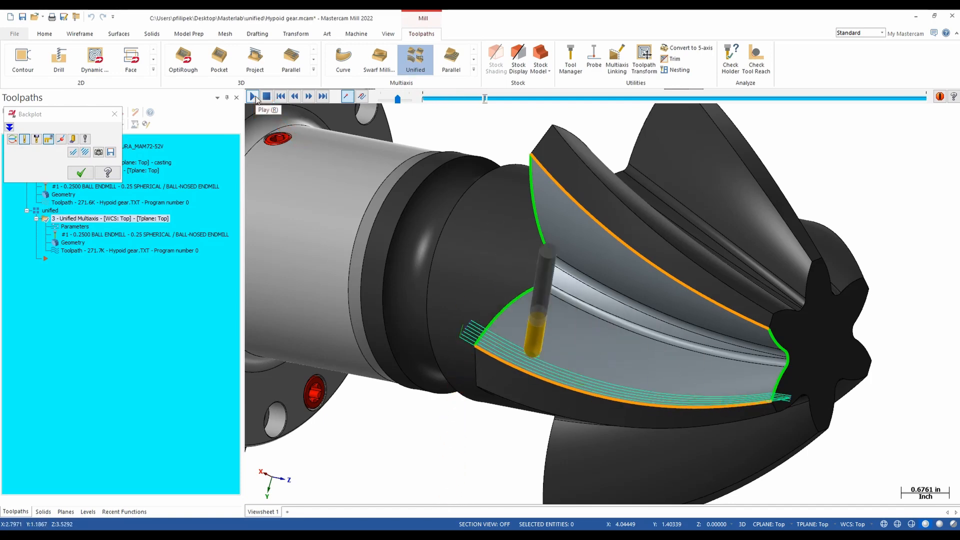
pyautogui.click(251, 96)
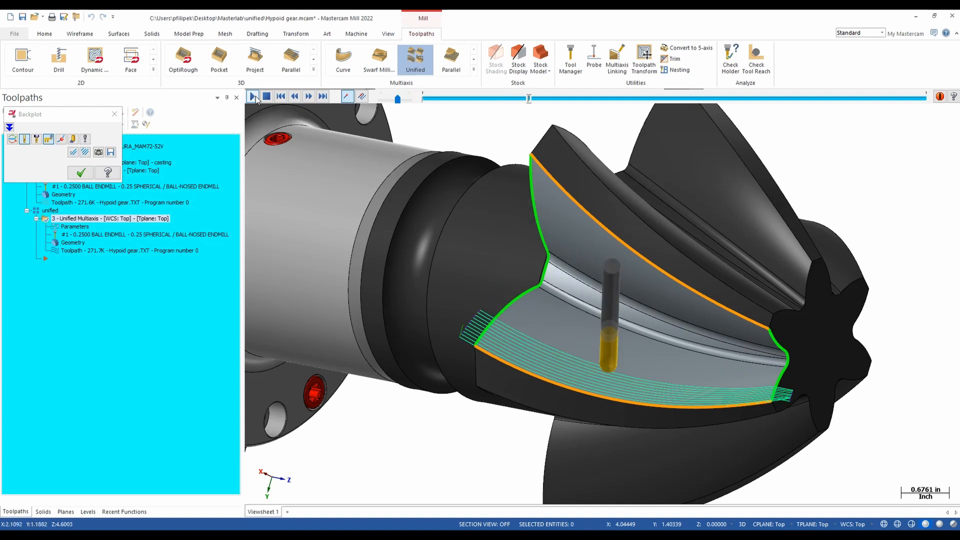
pyautogui.click(252, 96)
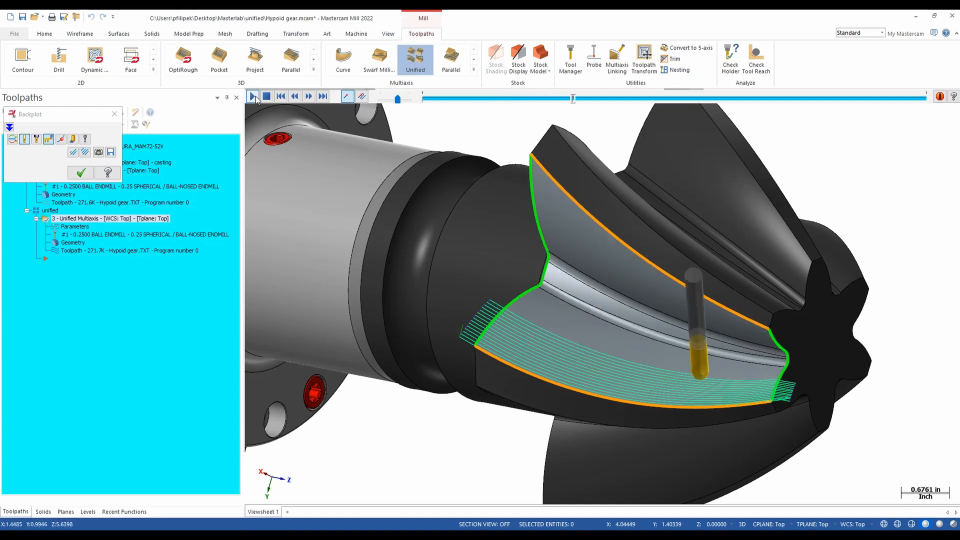
pyautogui.click(253, 96)
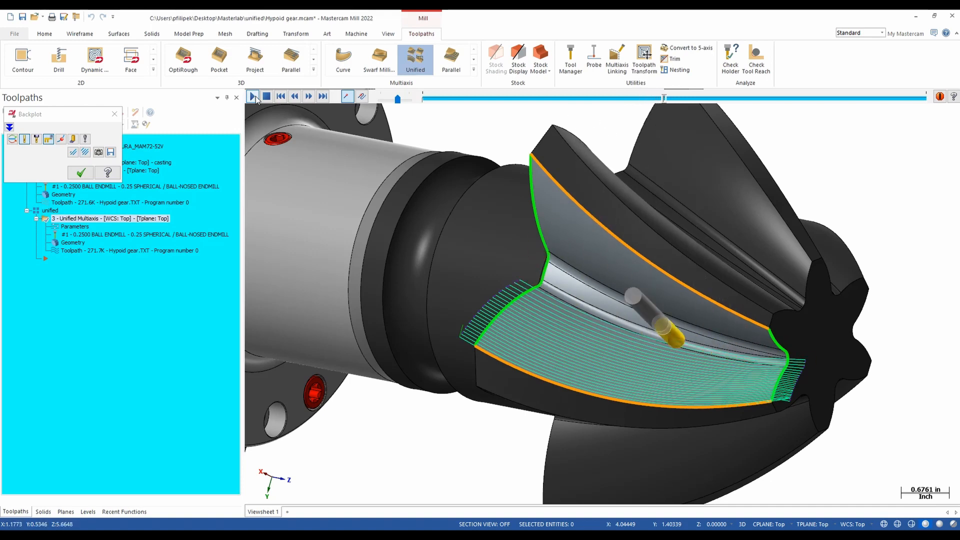
pyautogui.click(253, 96)
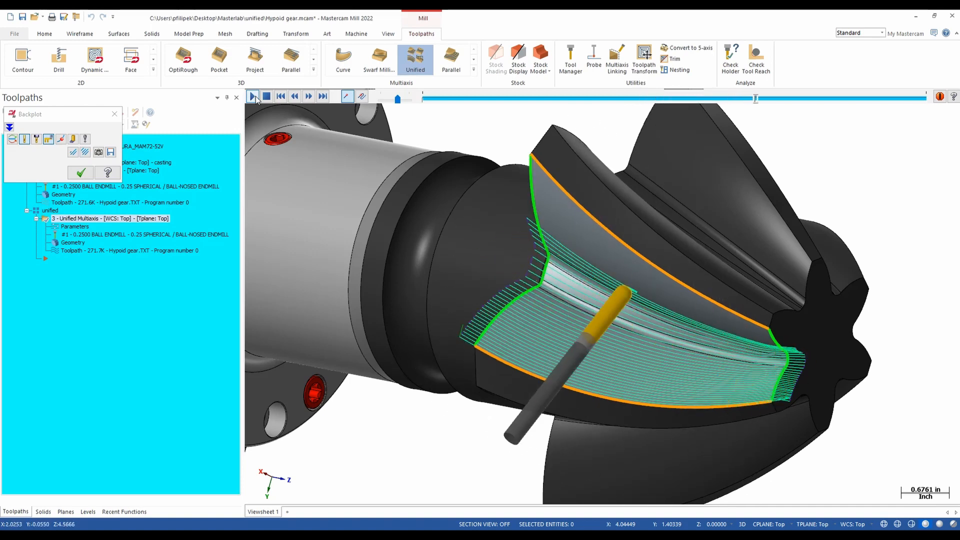
pyautogui.click(253, 96)
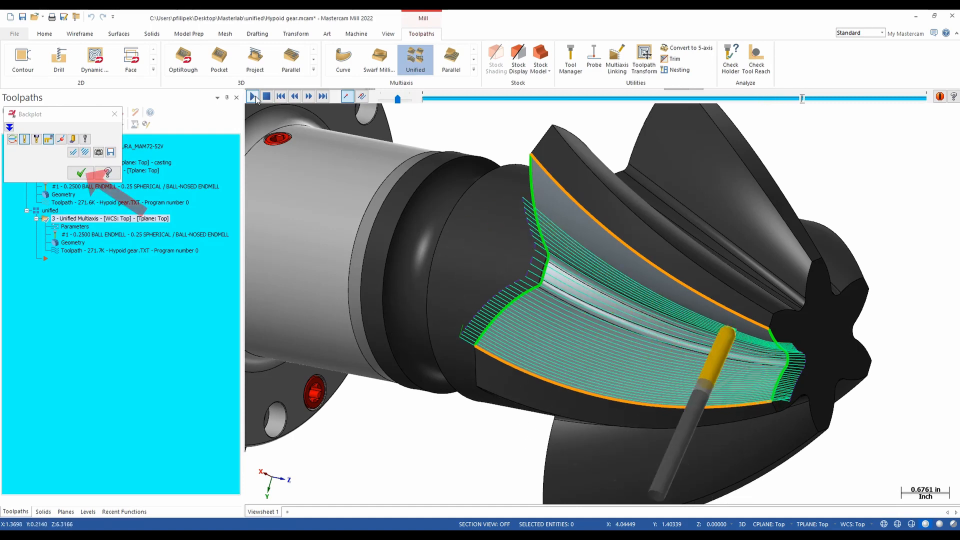
pyautogui.click(252, 96)
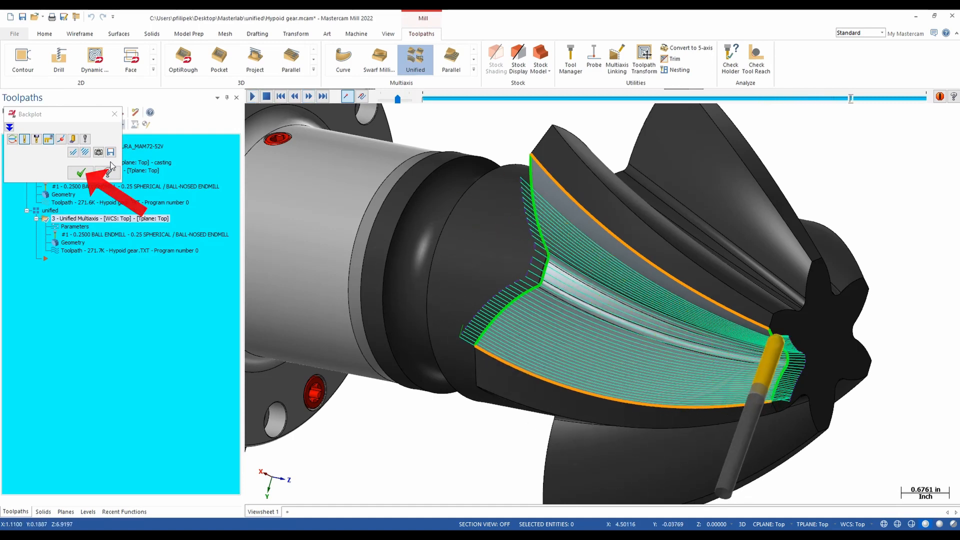
pyautogui.click(79, 172)
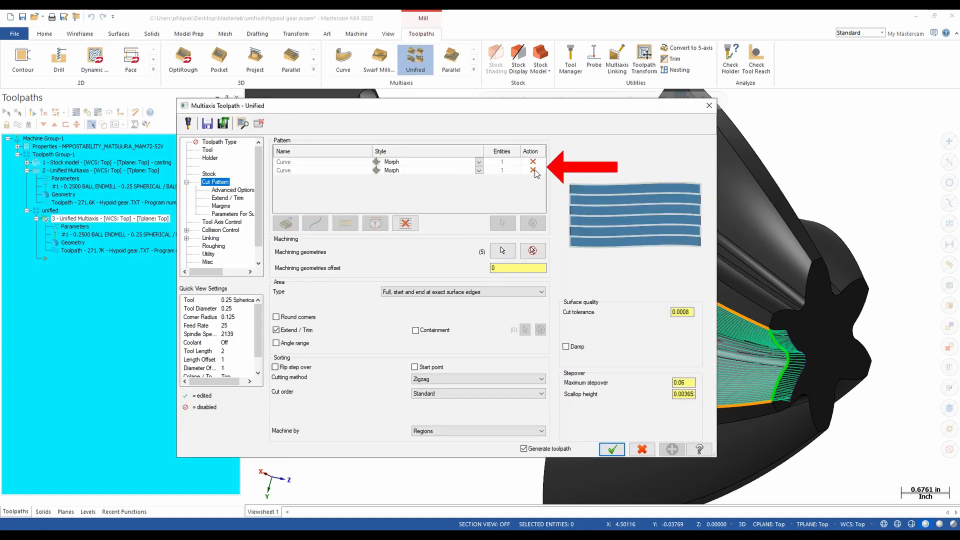
# - Remove the second Morph curve row, switch the style to Guide, and regenerate
pyautogui.click(479, 161)
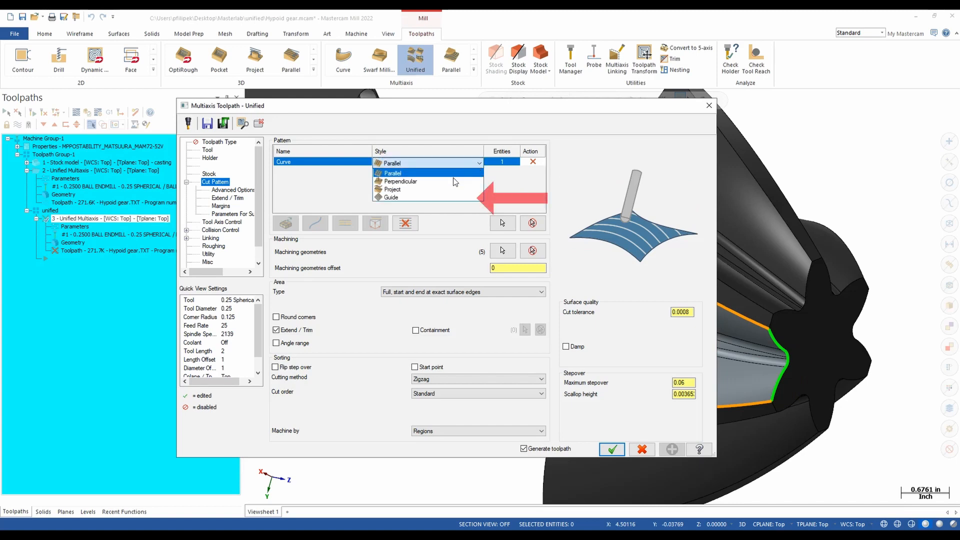
pyautogui.click(390, 197)
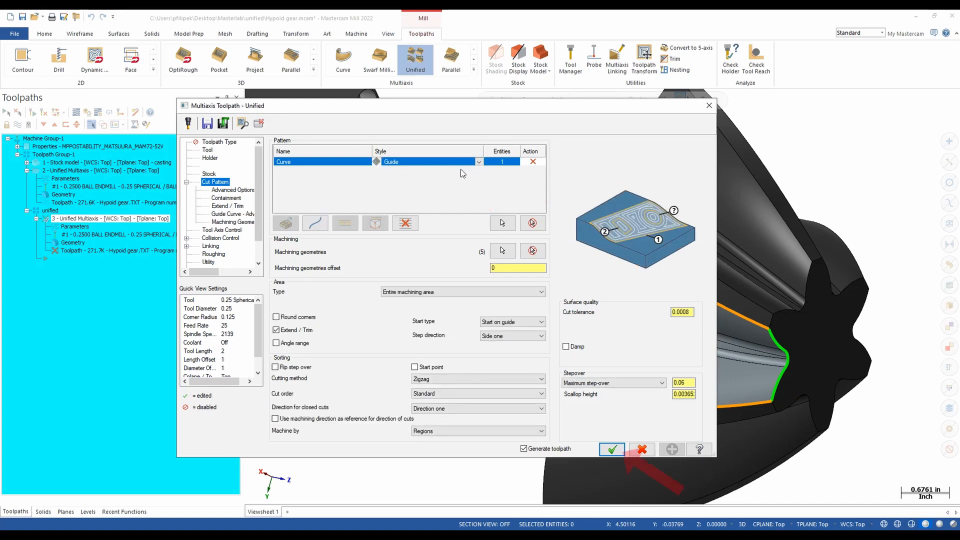
pyautogui.click(610, 449)
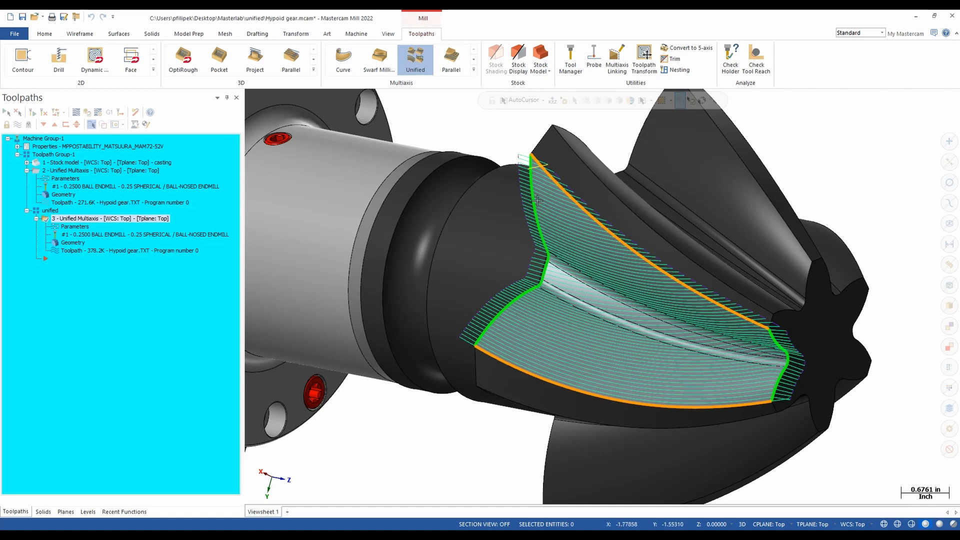
pyautogui.moveTo(575, 208)
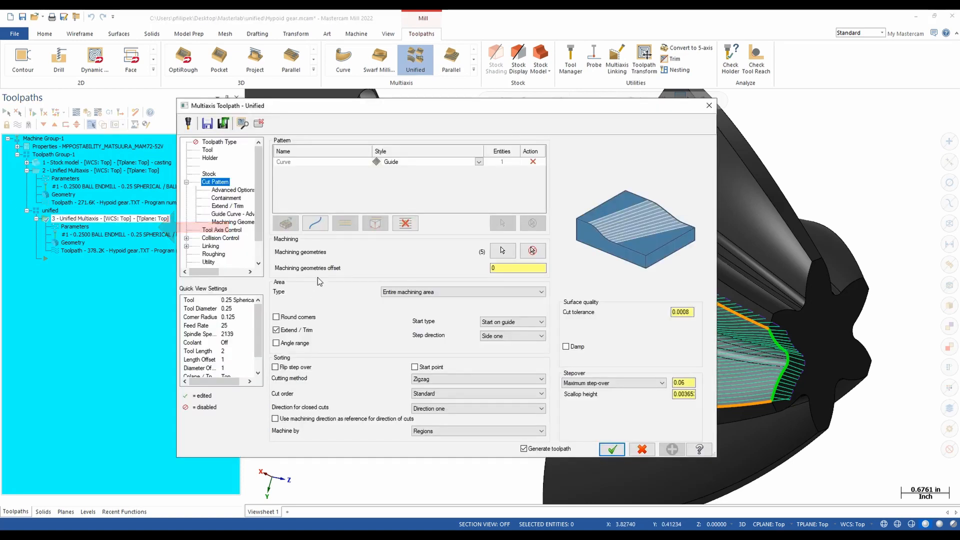
# - Switch the cut pattern to a surface Flowline U style and regenerate the toolpath
pyautogui.click(344, 223)
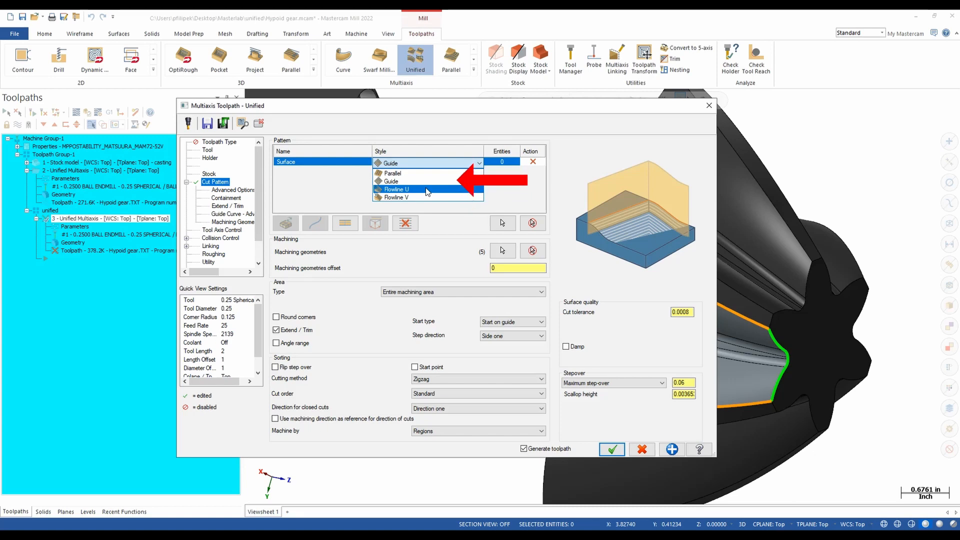
pyautogui.click(396, 188)
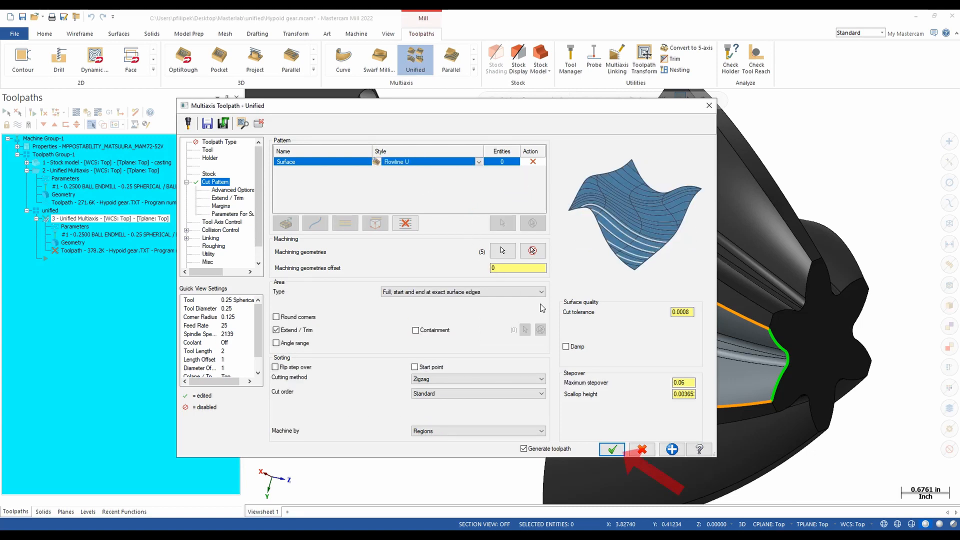
pyautogui.click(611, 449)
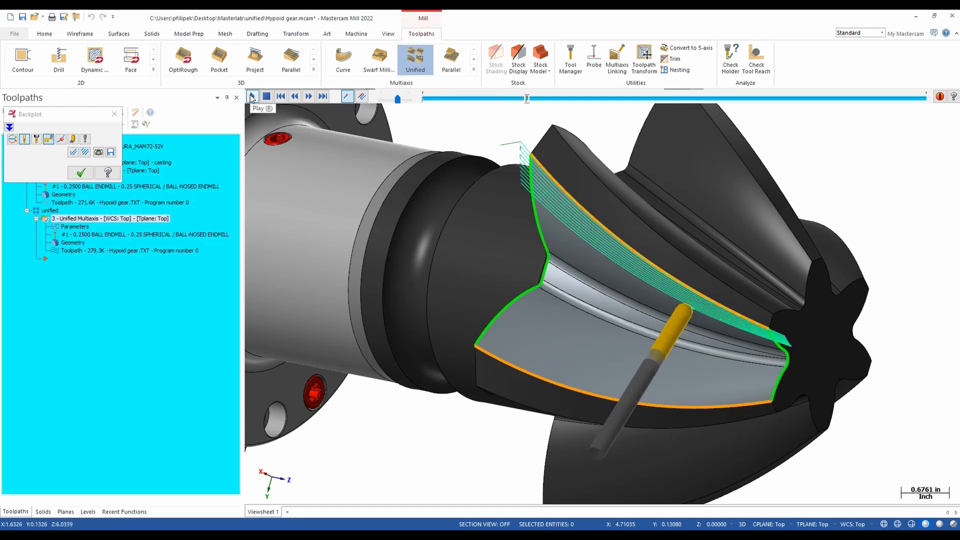
# - Play back the Flowline U toolpath in Backplot
pyautogui.click(251, 96)
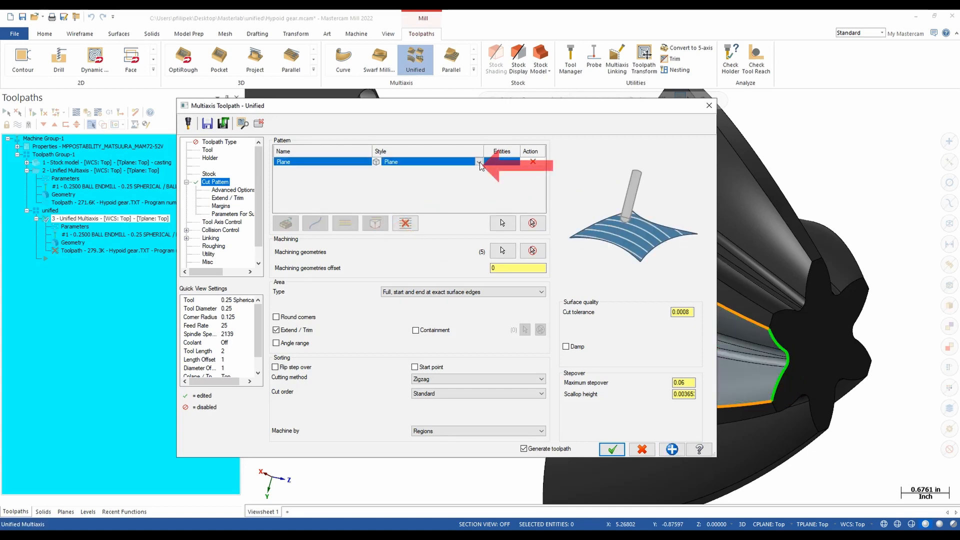
# - Set the plane pattern style to WCS Z and regenerate the toolpath
pyautogui.click(478, 163)
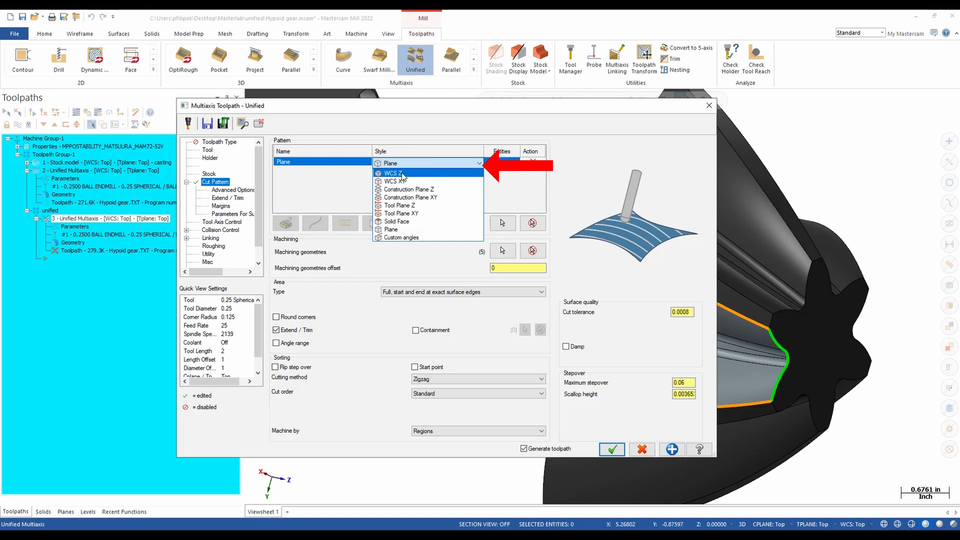
pyautogui.click(392, 173)
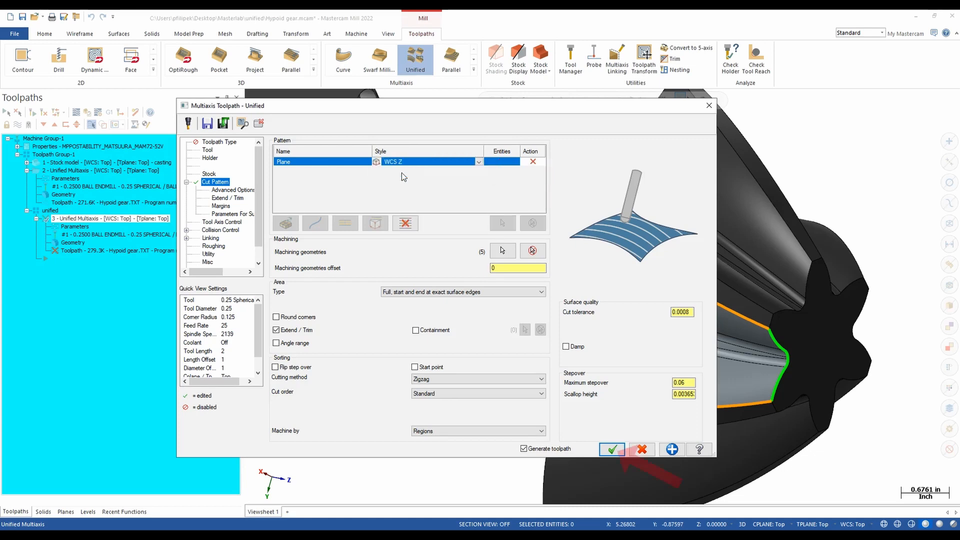
pyautogui.click(611, 450)
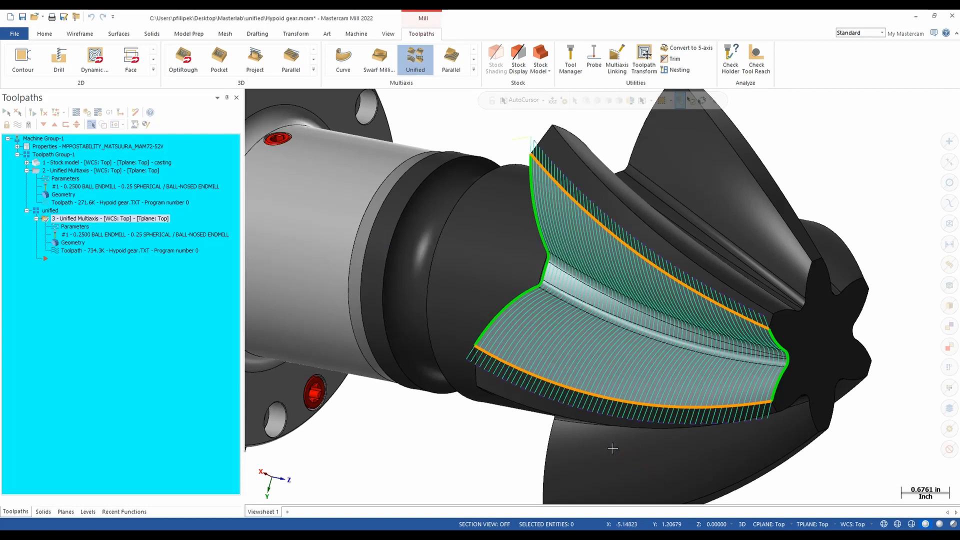
pyautogui.moveTo(632, 429)
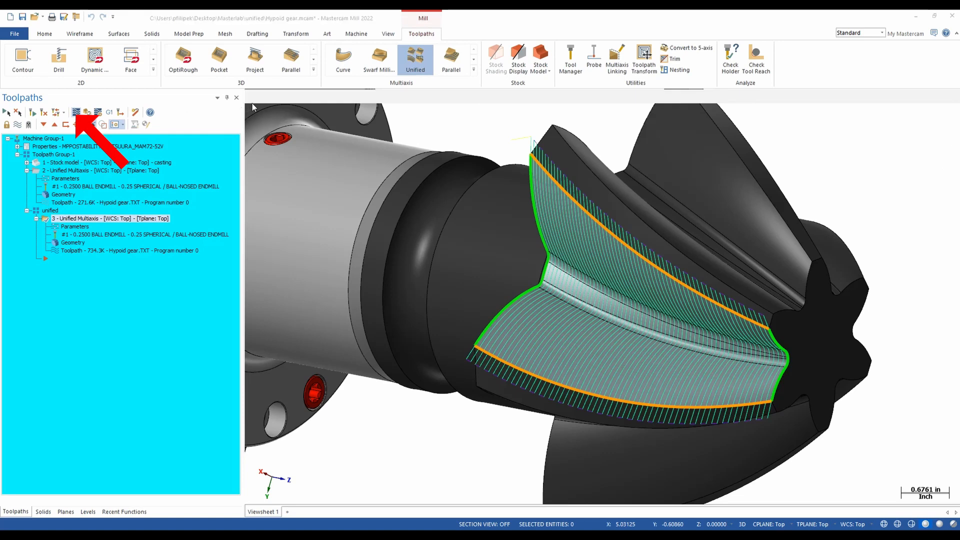
# - Backplot the selected WCS Z plane toolpath and play the simulation
pyautogui.click(76, 111)
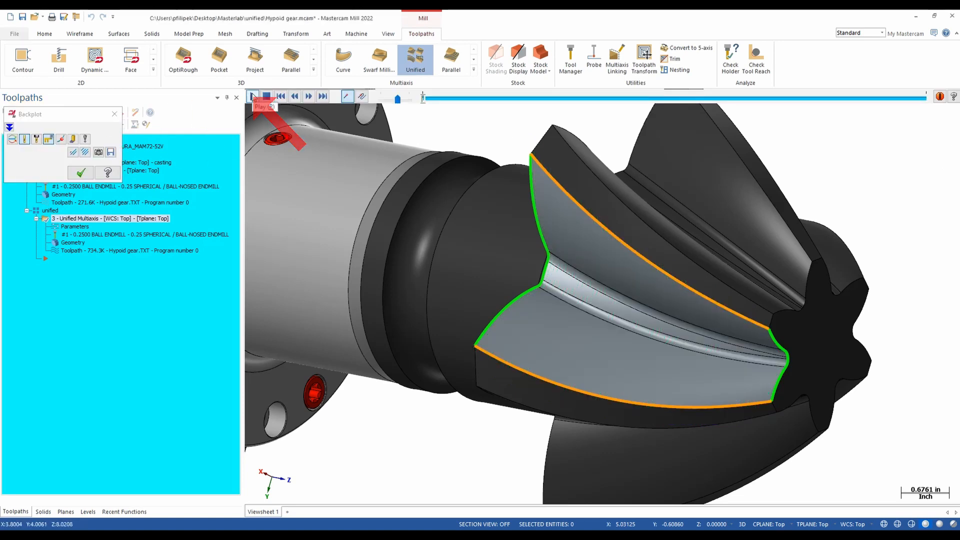
pyautogui.click(252, 96)
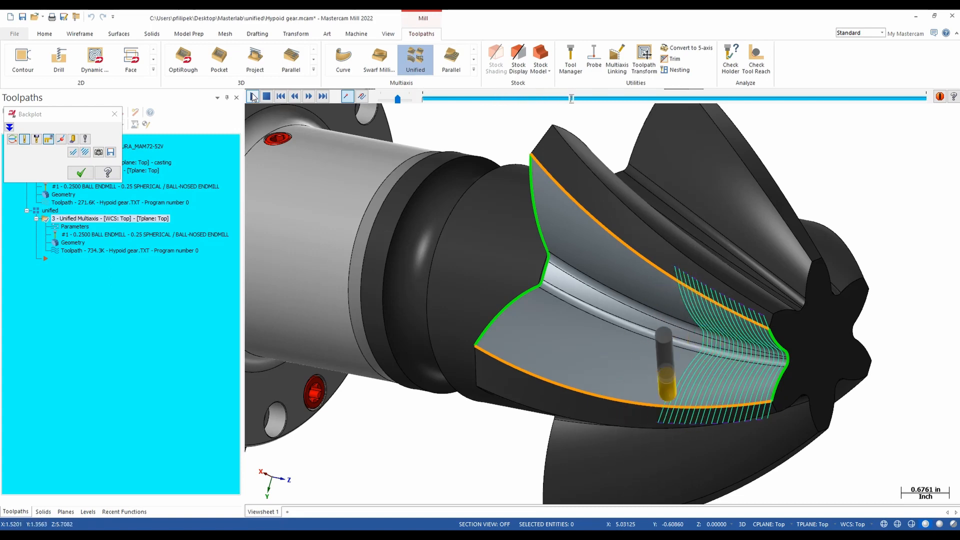
pyautogui.moveTo(572, 99); pyautogui.dragTo(619, 98)
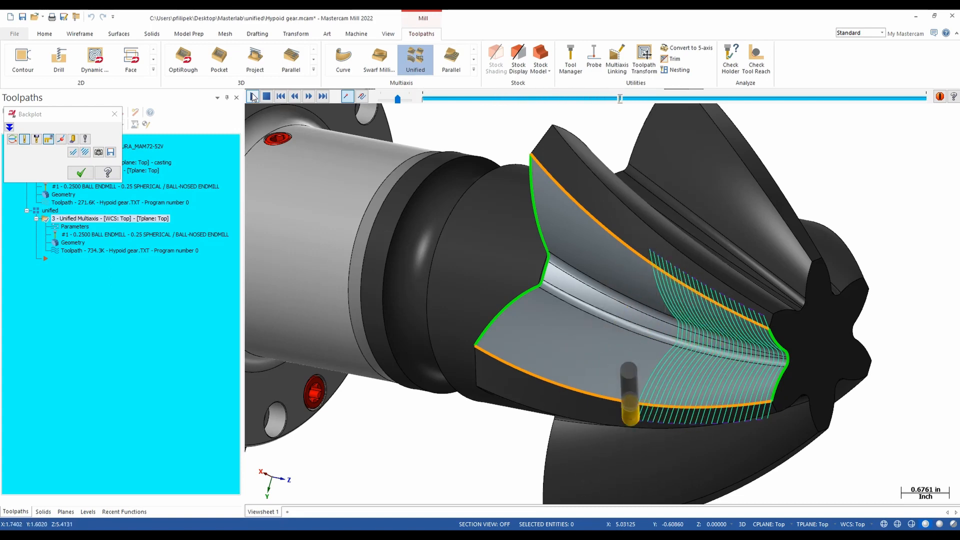